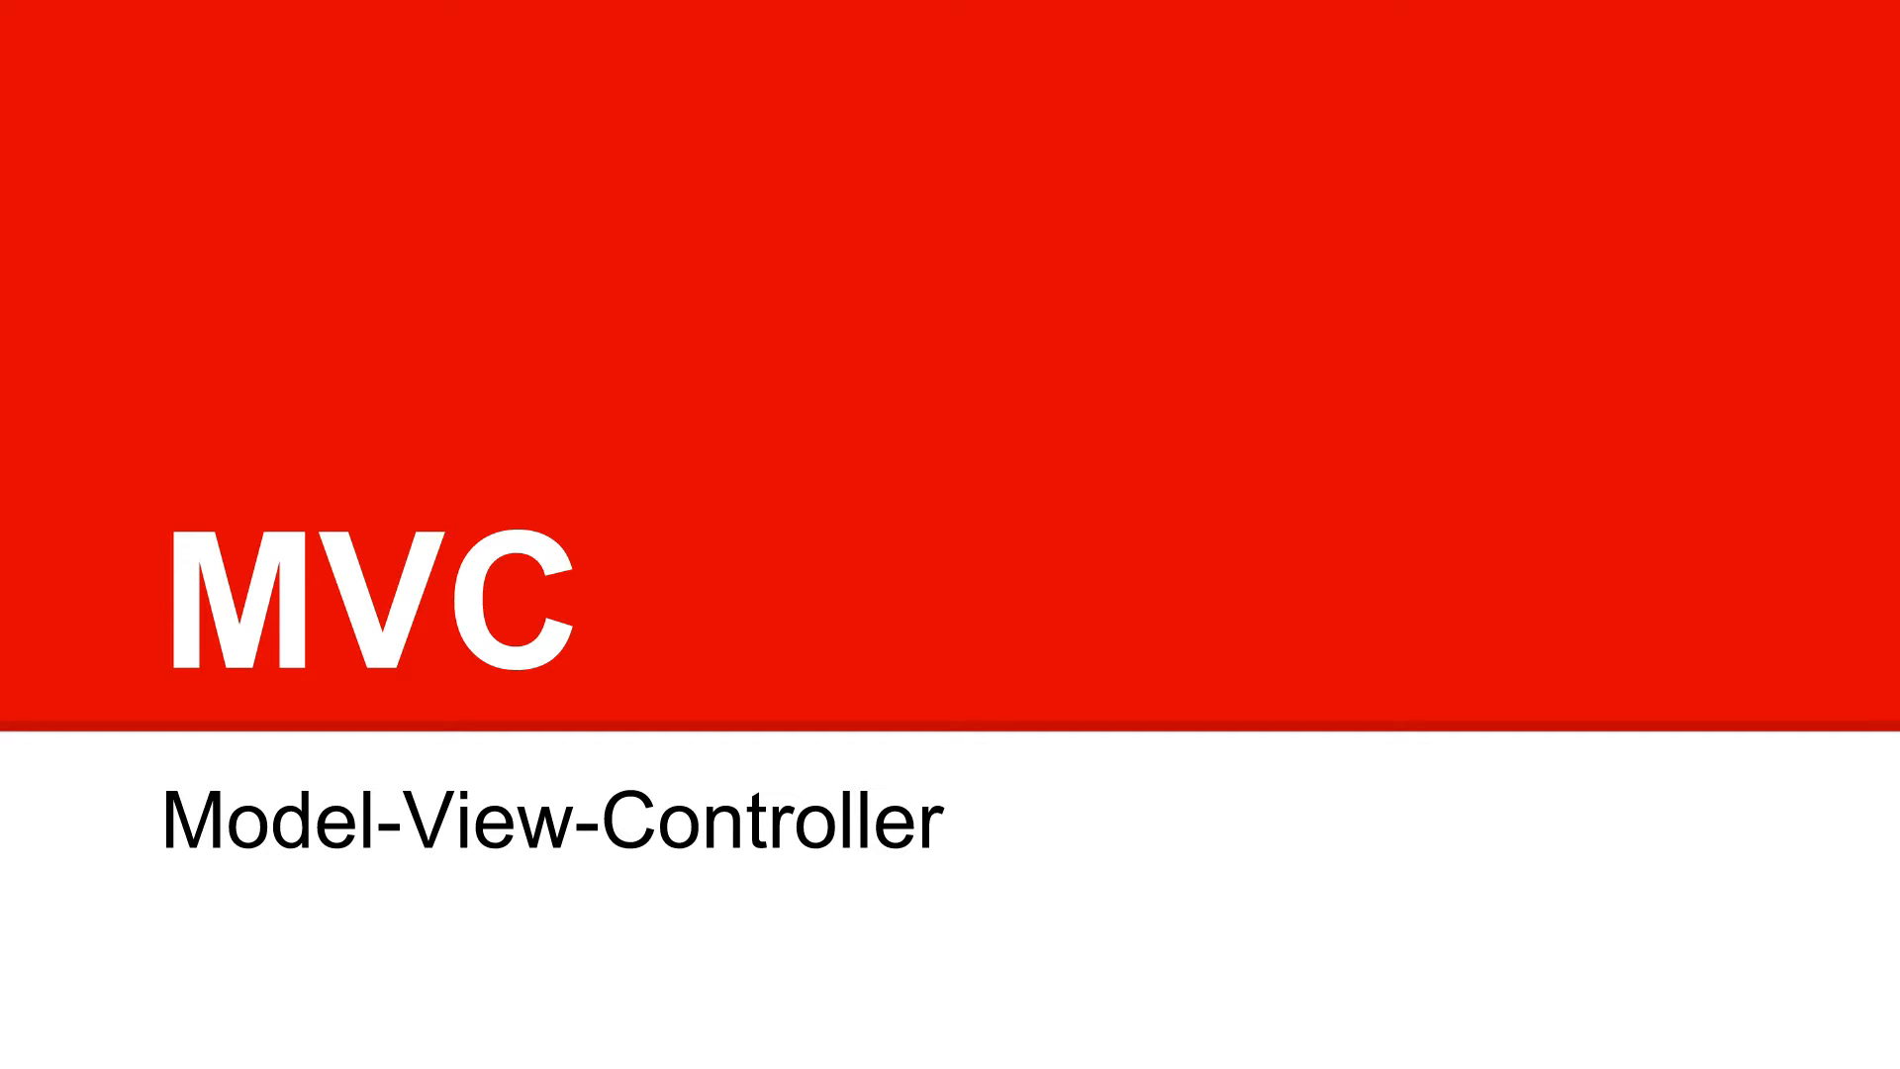
- Advance the full-screen slideshow from the MVC title slide to the Controller slide
key(Right)
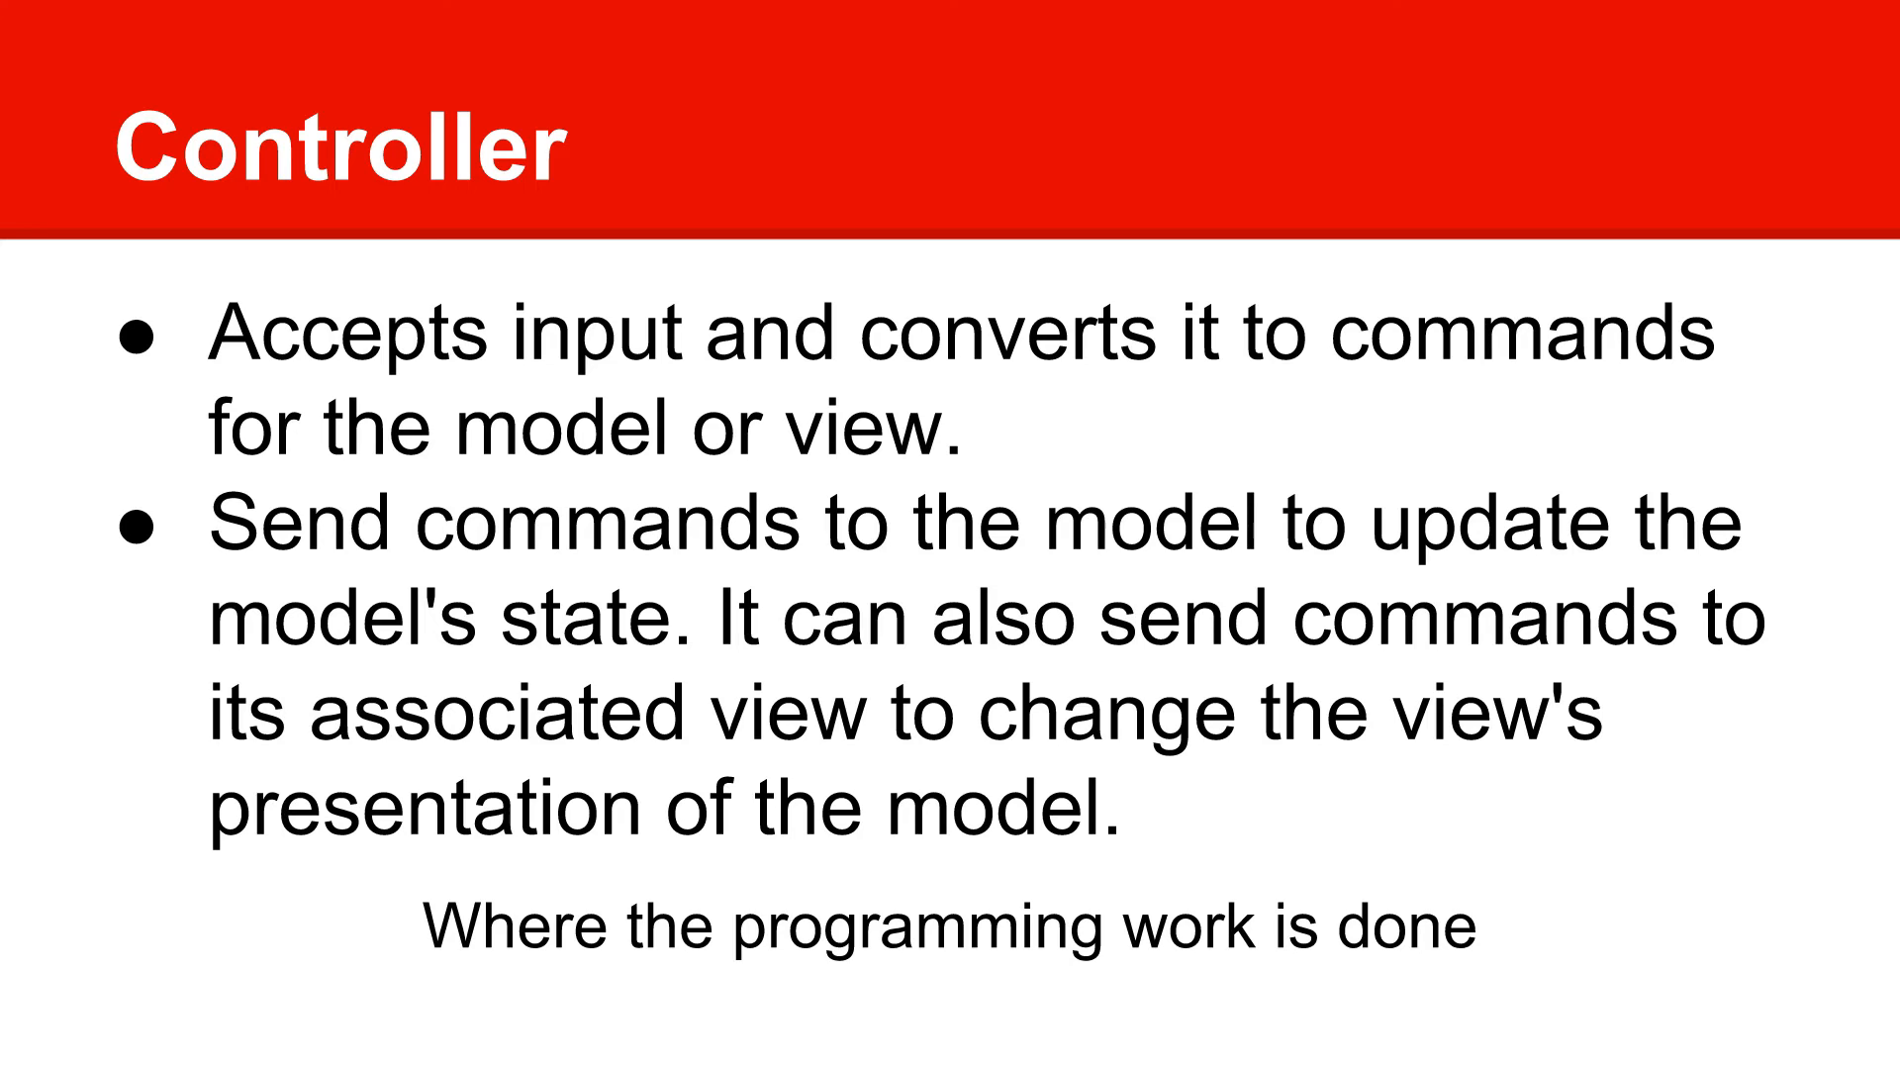
- Advance to the Combined slide with the Model-View-Controller-User diagram
key(Right)
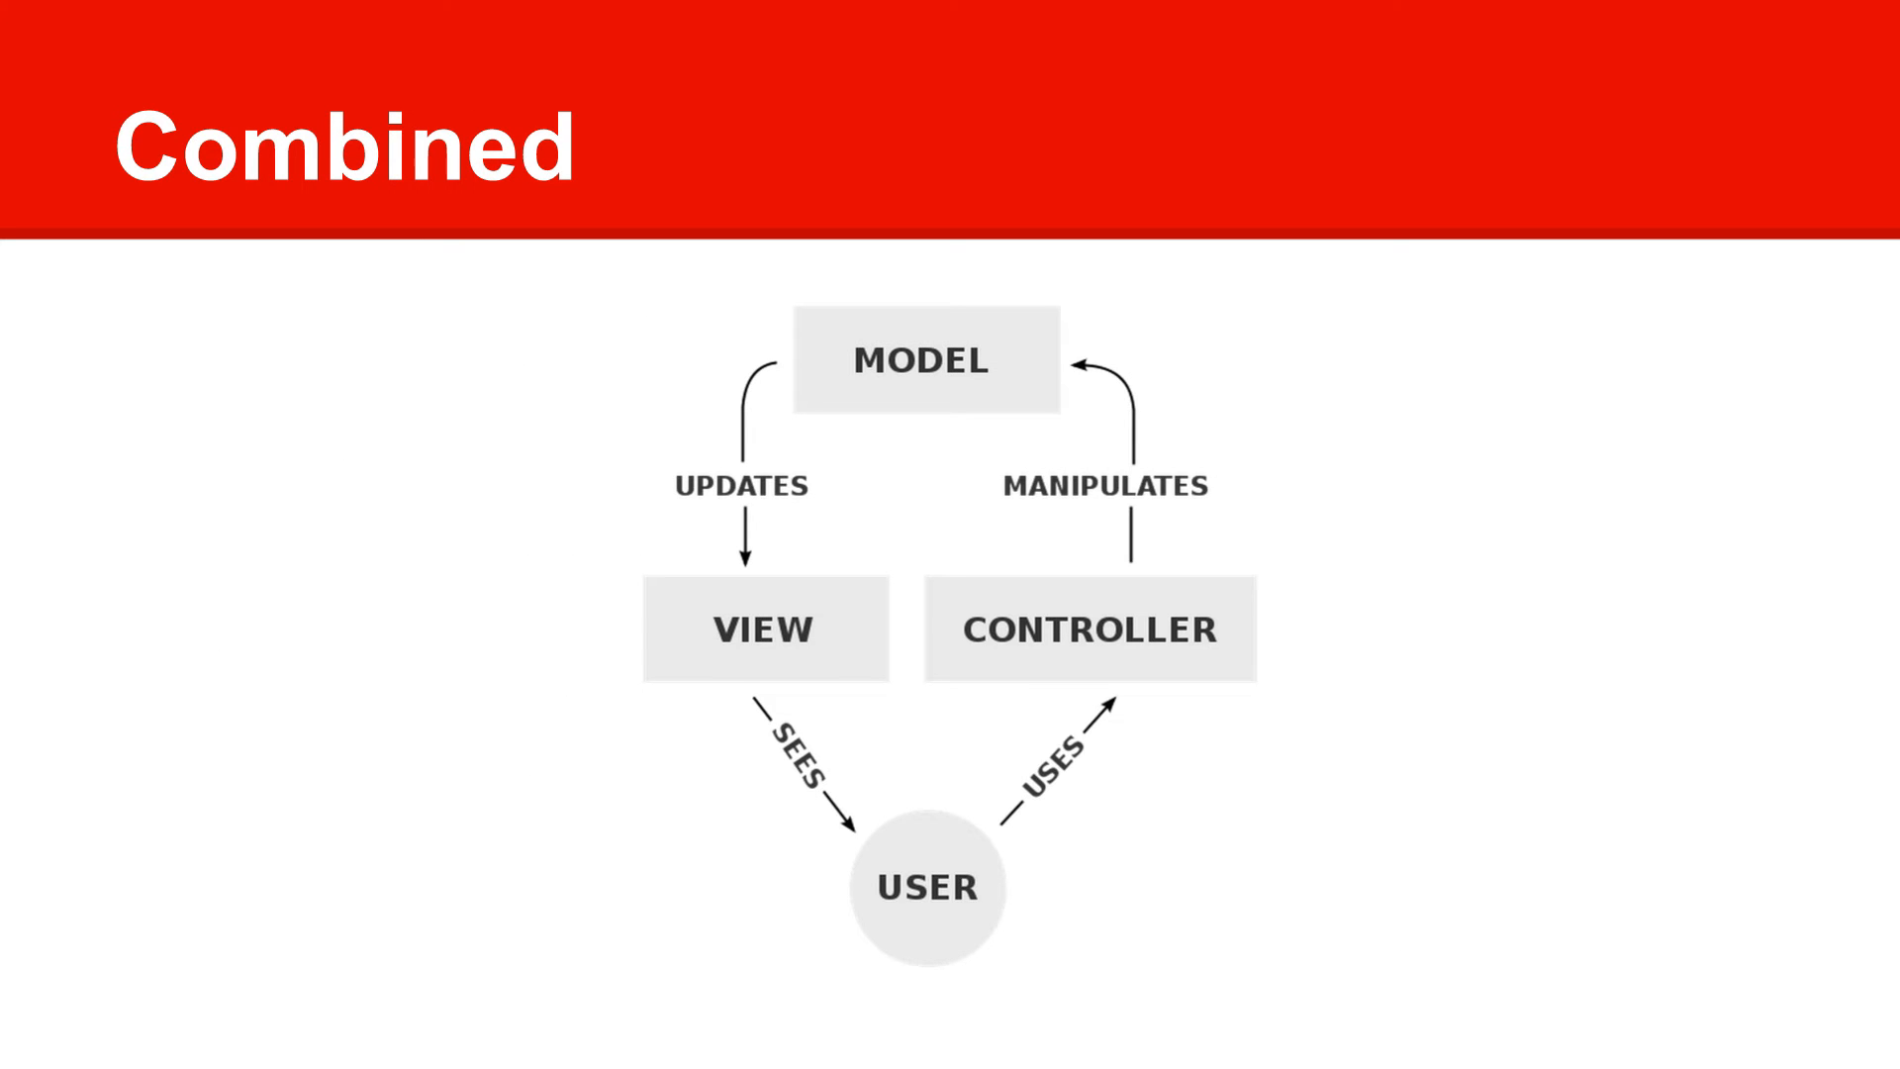